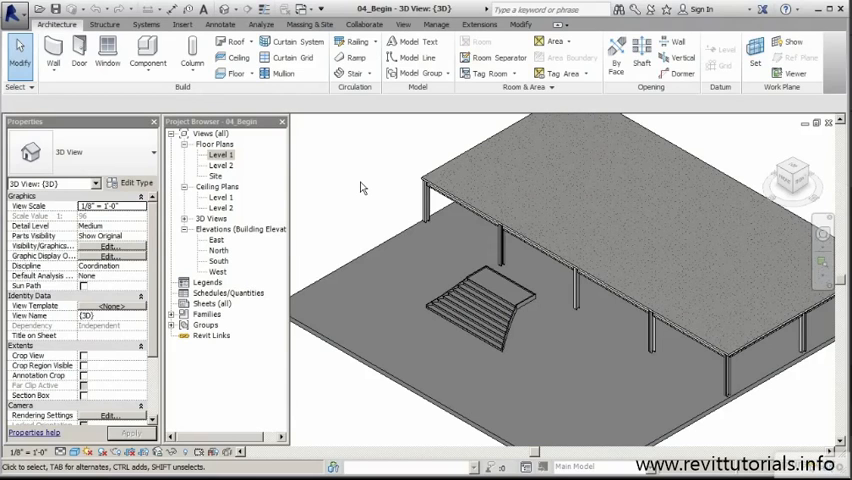
Select the stair and start the Railing Place on Host command.
click(504, 290)
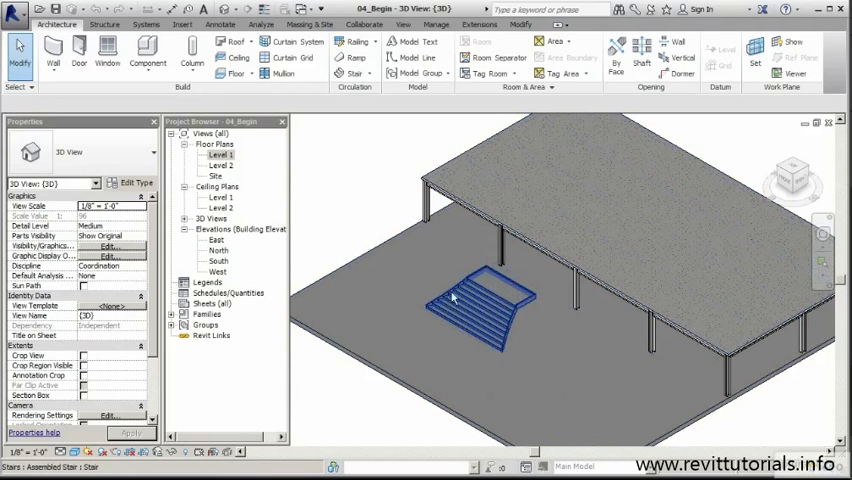
mouse_move(522, 304)
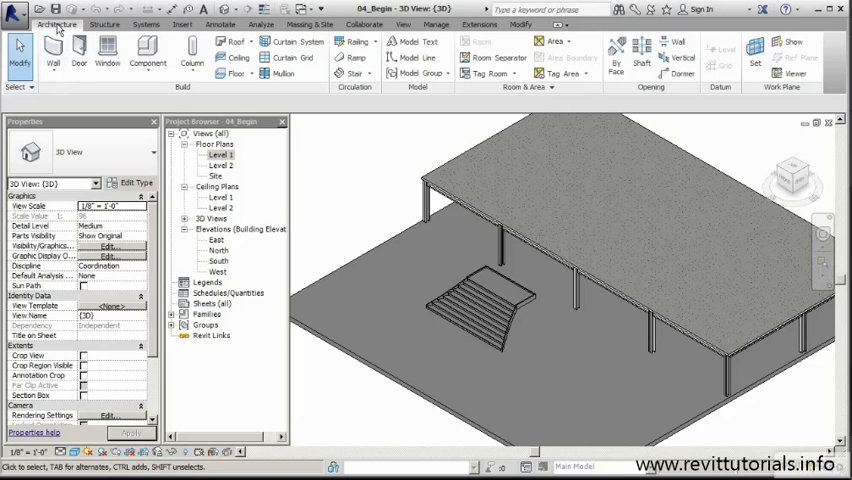
mouse_move(356, 42)
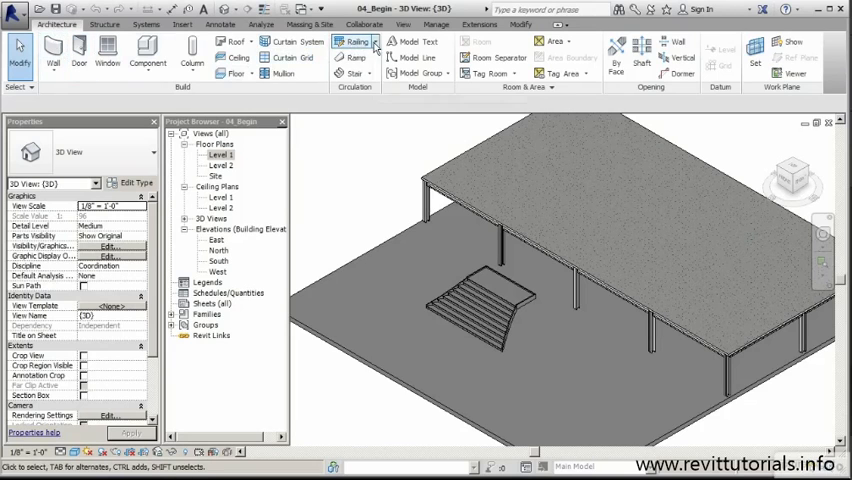
click(370, 42)
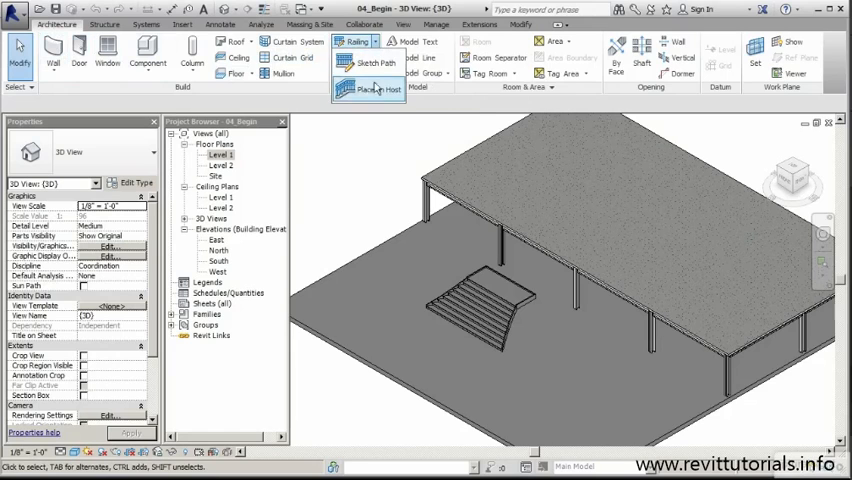
mouse_move(372, 88)
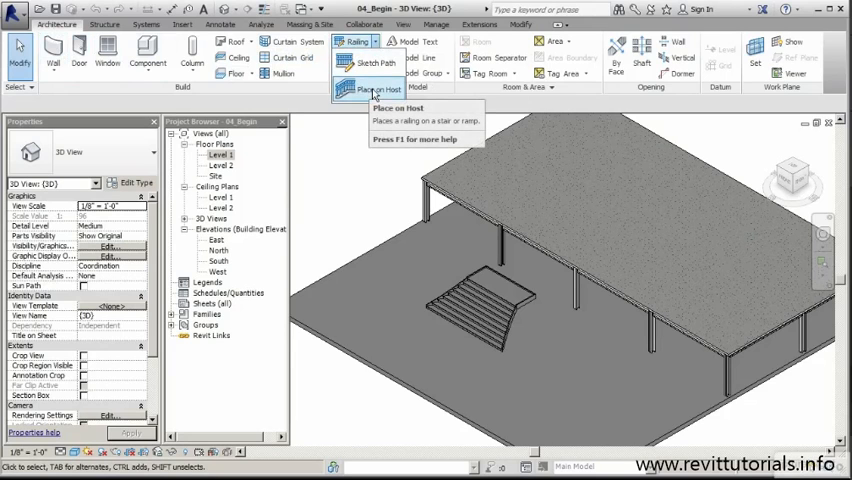
mouse_move(374, 88)
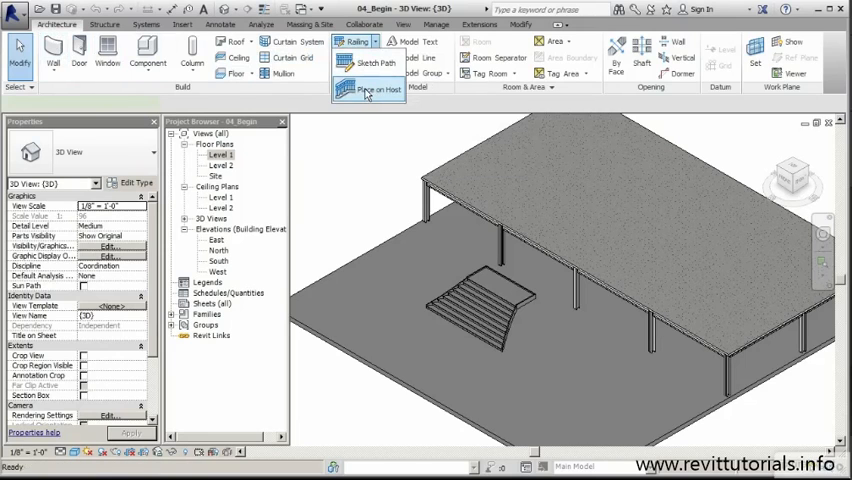
click(368, 90)
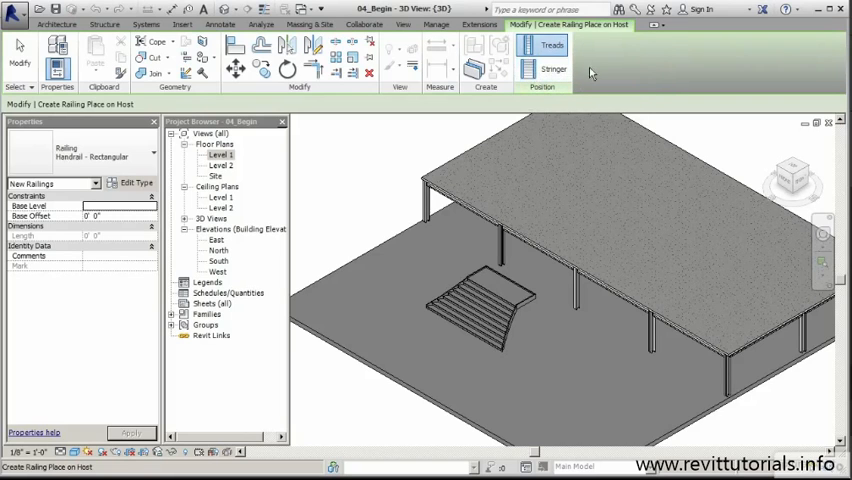
mouse_move(608, 62)
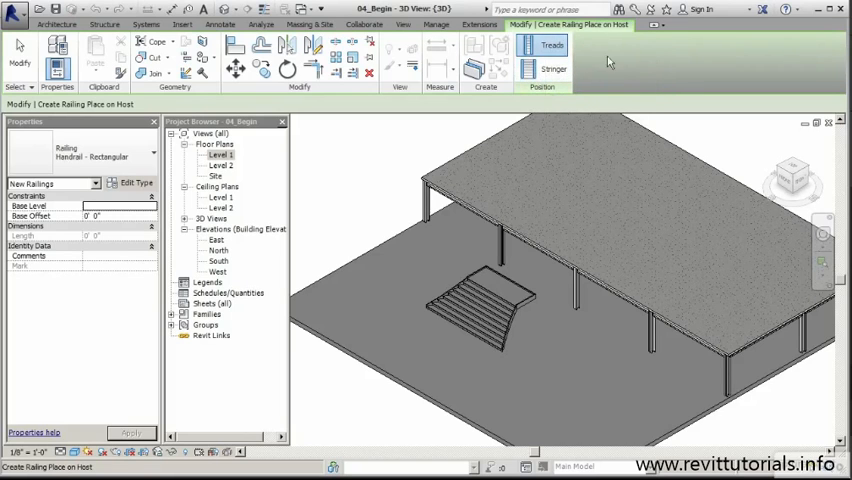
mouse_move(584, 76)
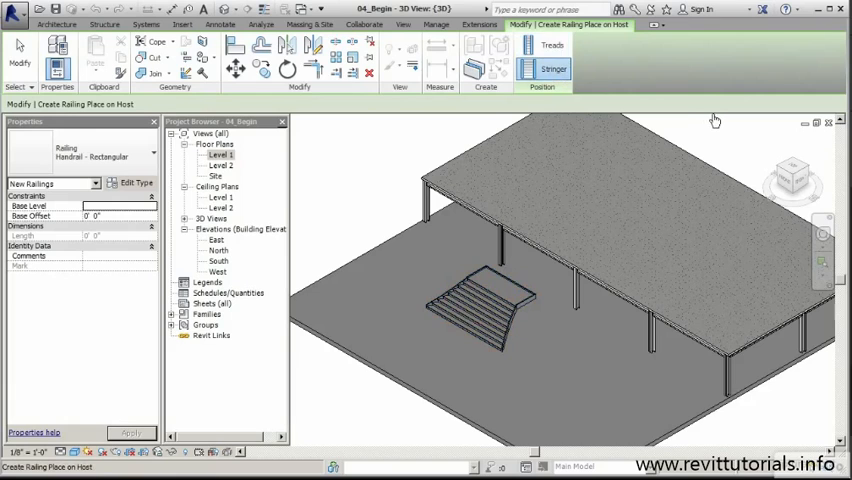
mouse_move(402, 174)
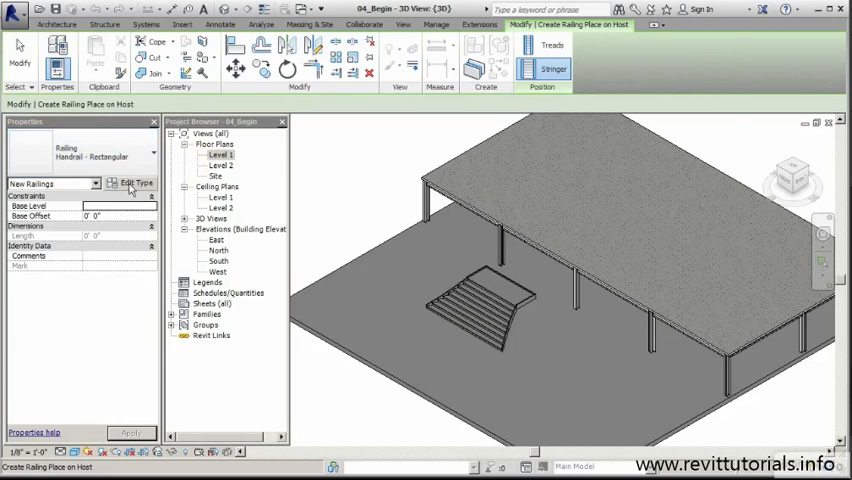
Duplicate the rectangular handrail type as a new type named 'Curved Railing'.
click(134, 184)
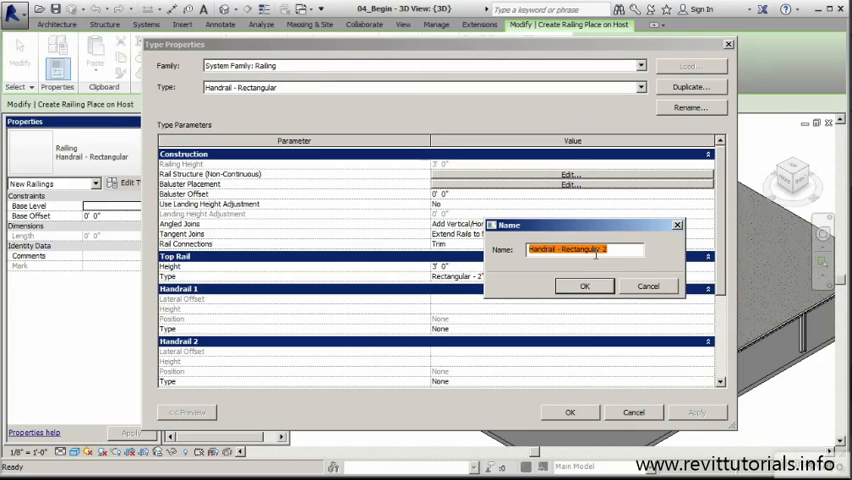
text(C)
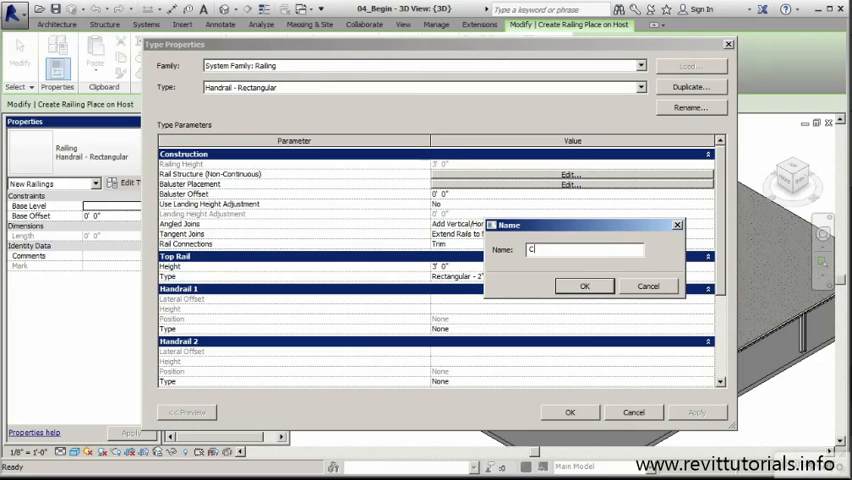
text(urved Railing)
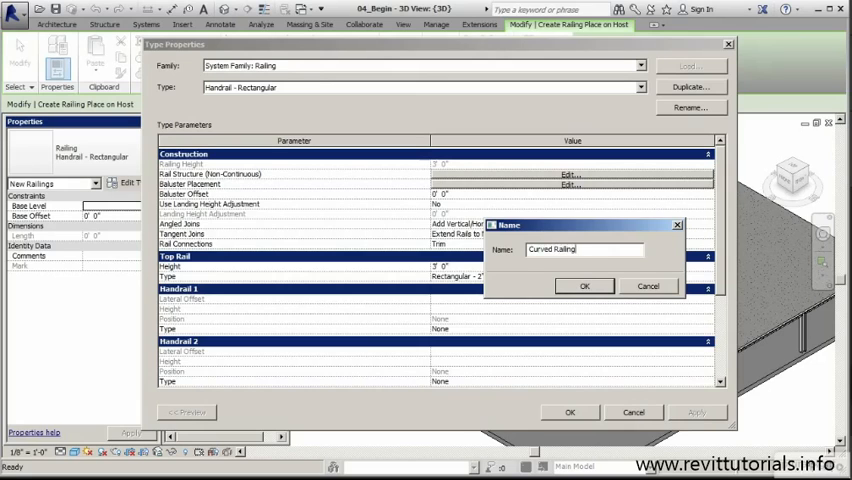
click(584, 286)
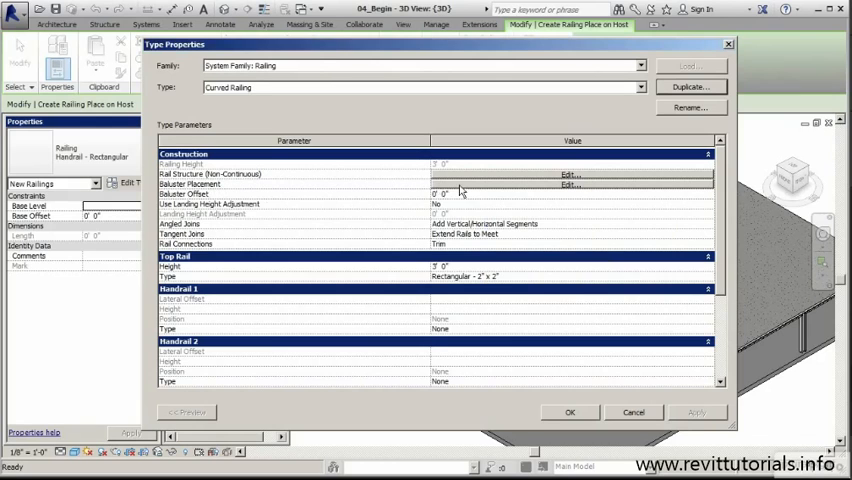
Edit Baluster Placement and keep the regular baluster base set to Host.
click(568, 184)
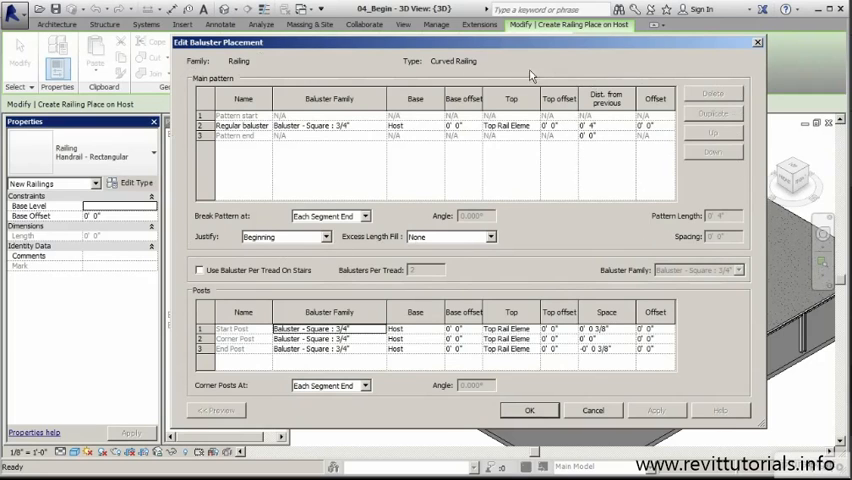
mouse_move(188, 202)
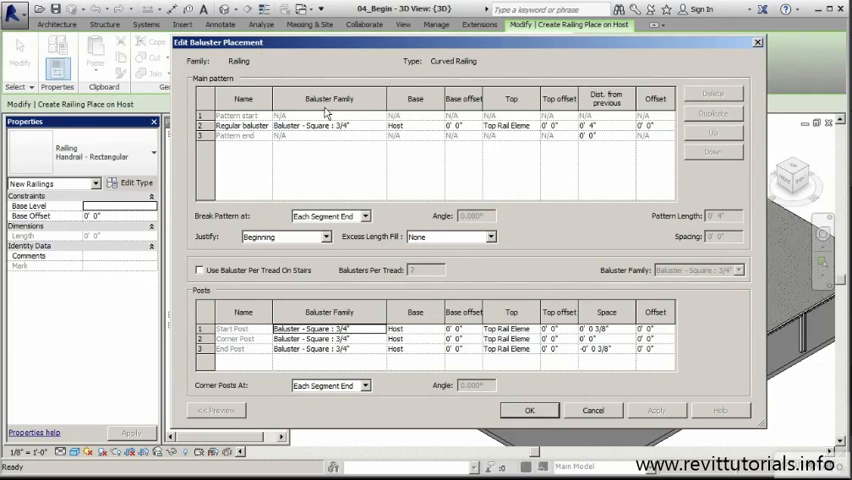
mouse_move(446, 88)
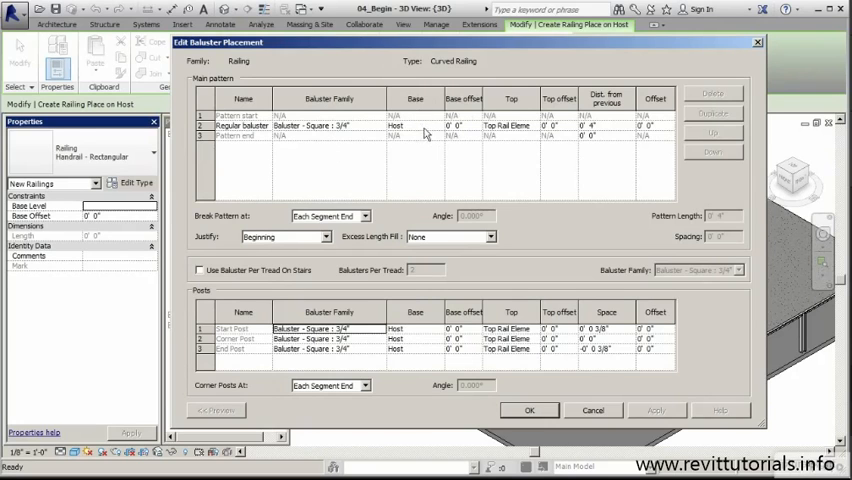
click(414, 126)
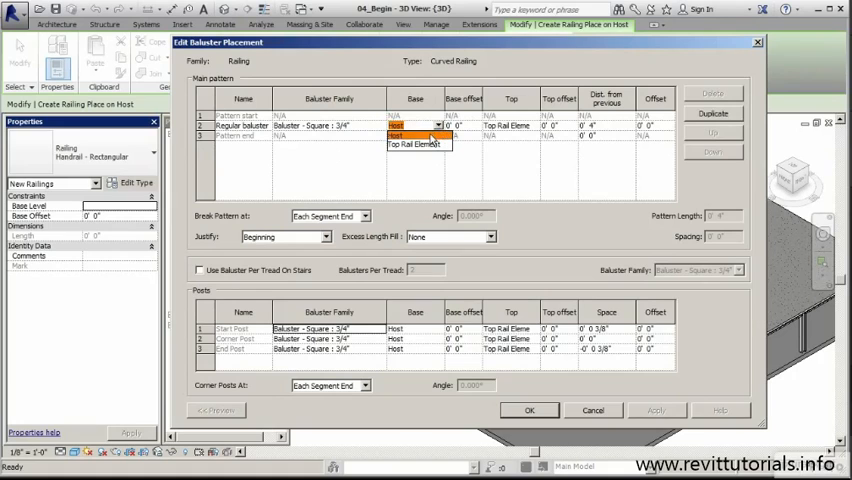
click(416, 126)
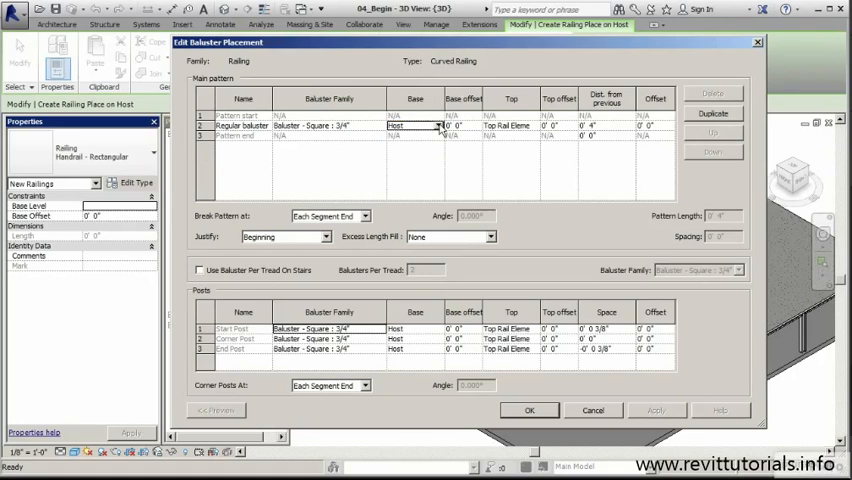
click(436, 126)
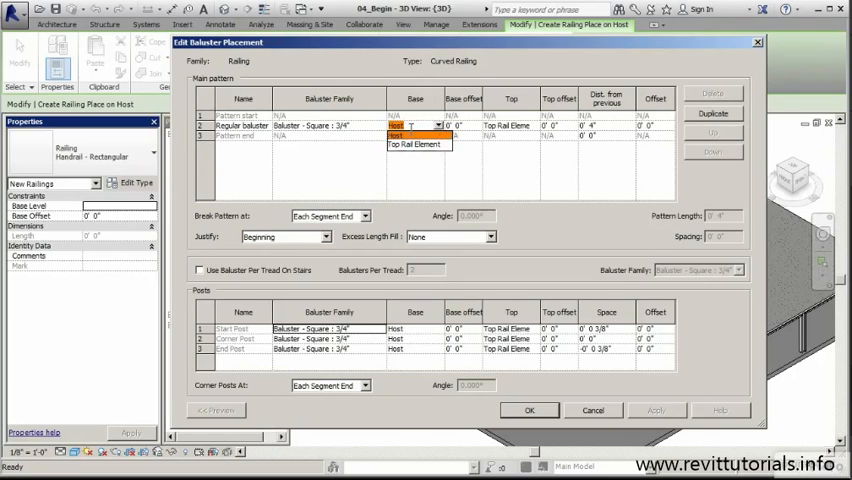
click(410, 126)
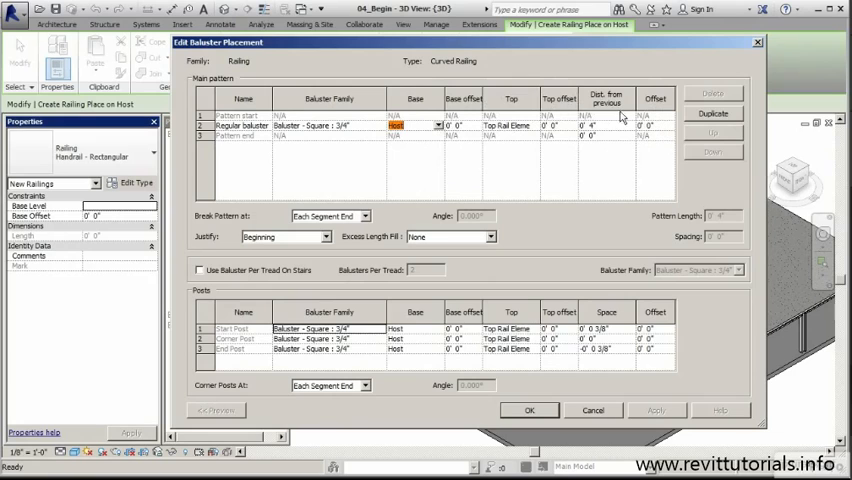
mouse_move(612, 146)
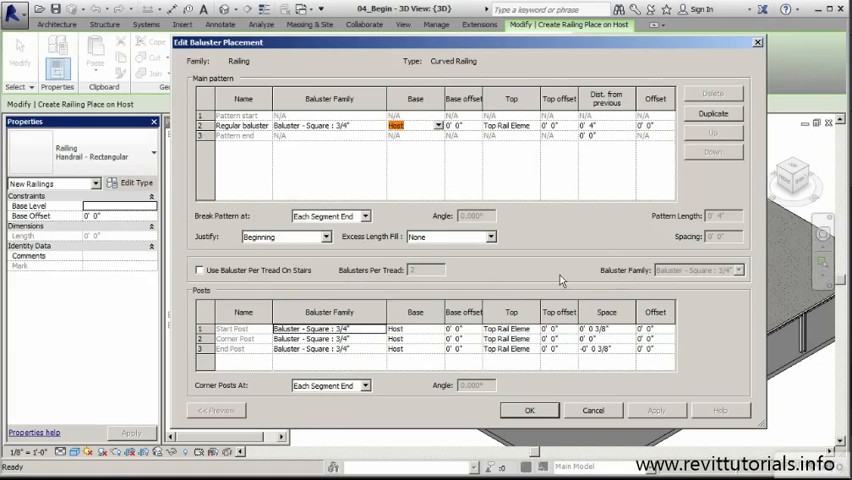
mouse_move(548, 280)
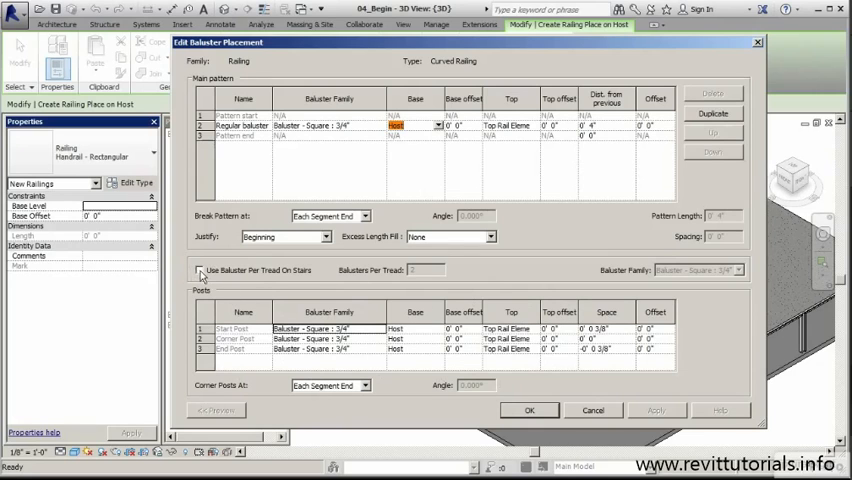
Enable Use Baluster Per Tread On Stairs with the curved baluster family.
click(200, 270)
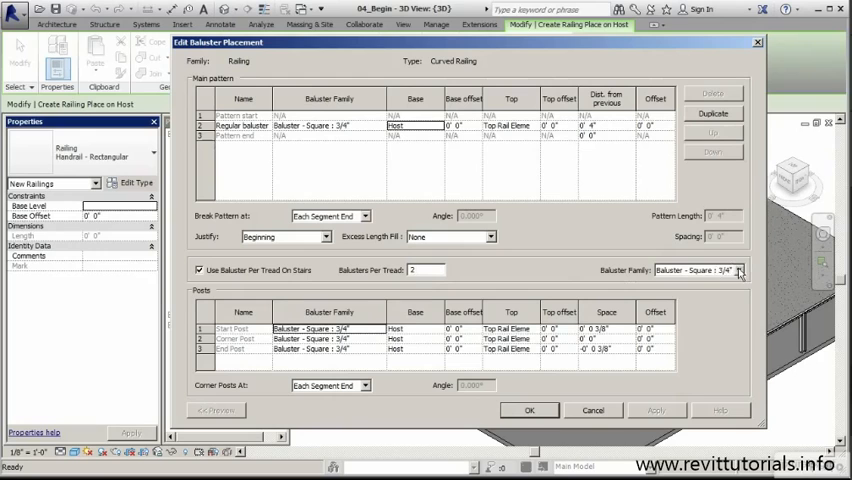
click(740, 272)
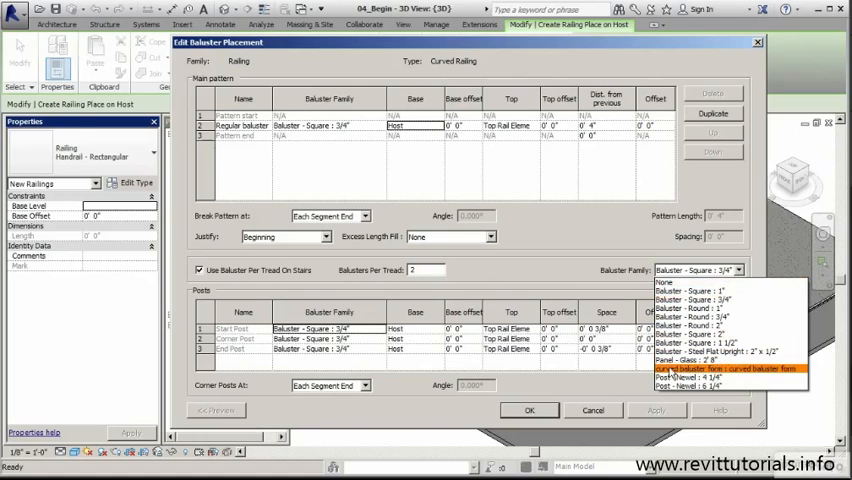
click(710, 372)
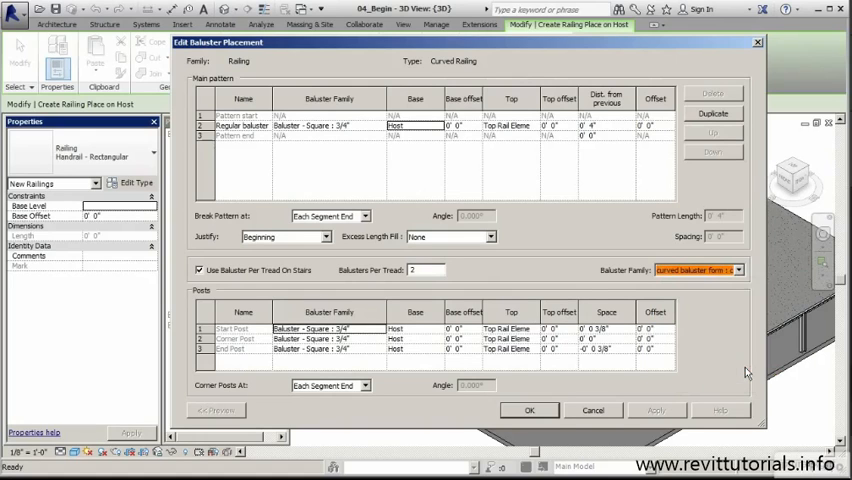
mouse_move(736, 308)
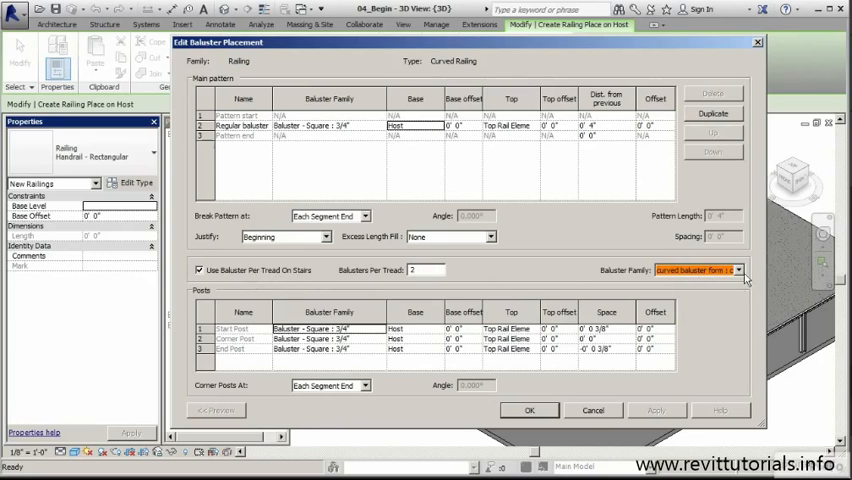
mouse_move(584, 292)
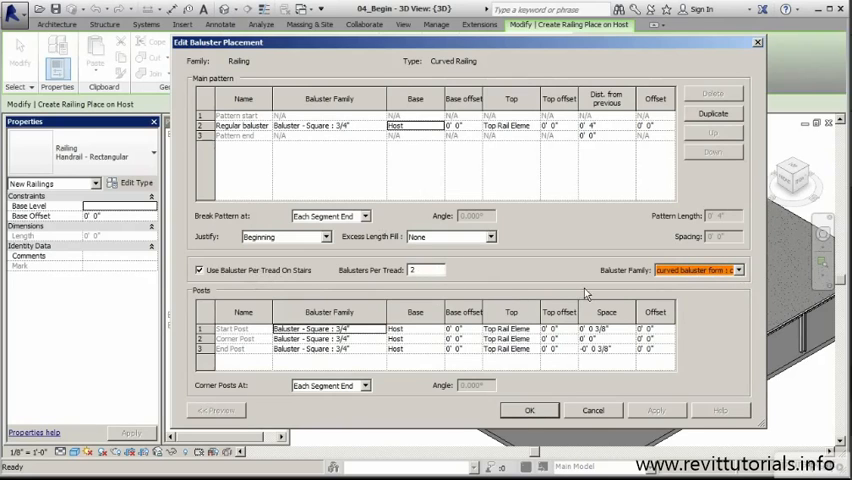
Set the start, corner and end posts to Post - Newel - 6 1/4".
drag(470, 42, 520, 38)
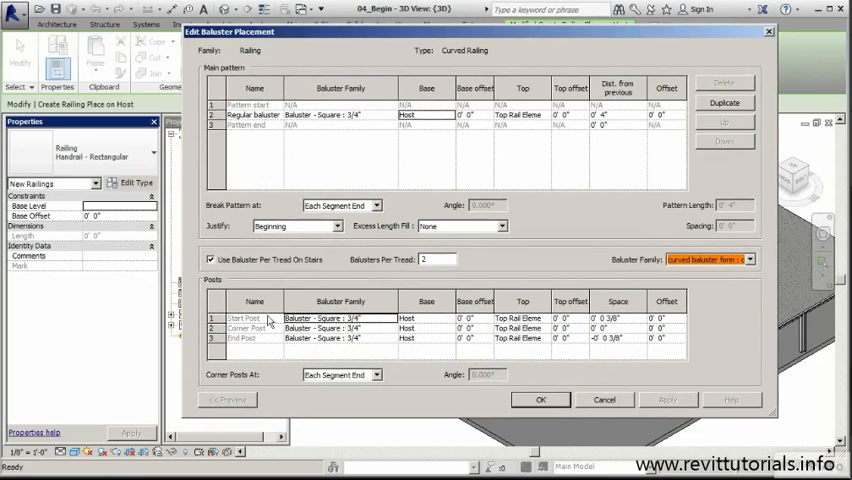
click(390, 318)
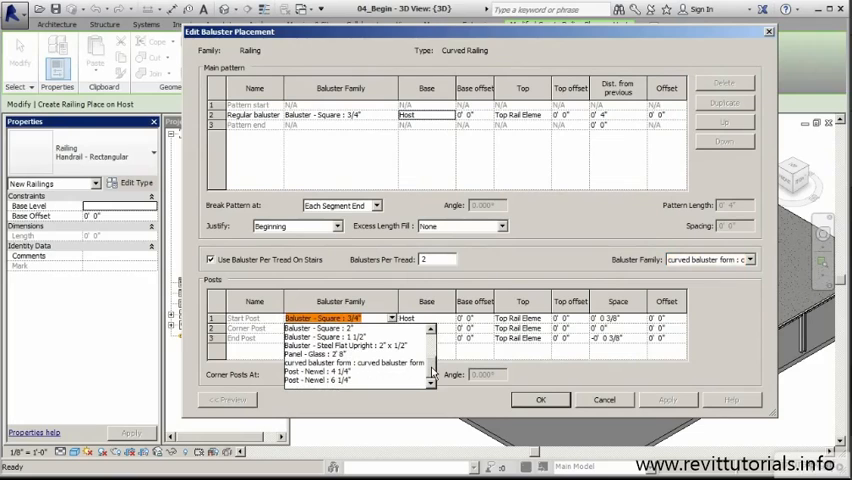
mouse_move(350, 388)
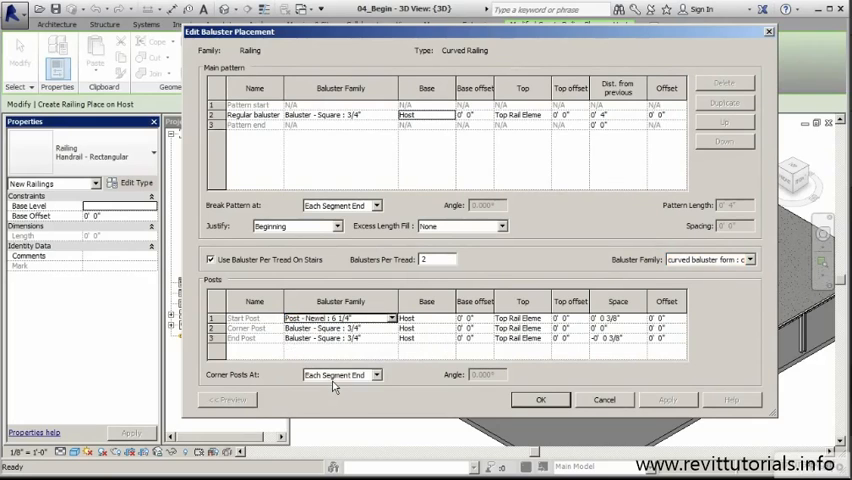
click(388, 328)
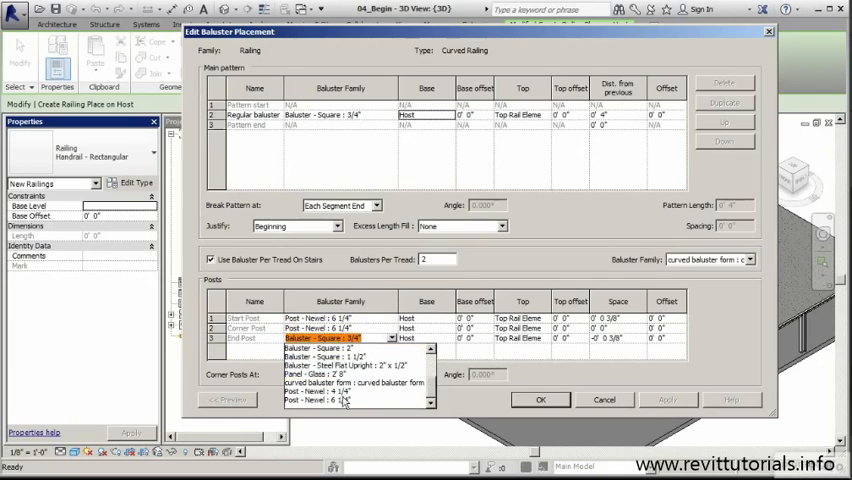
click(340, 338)
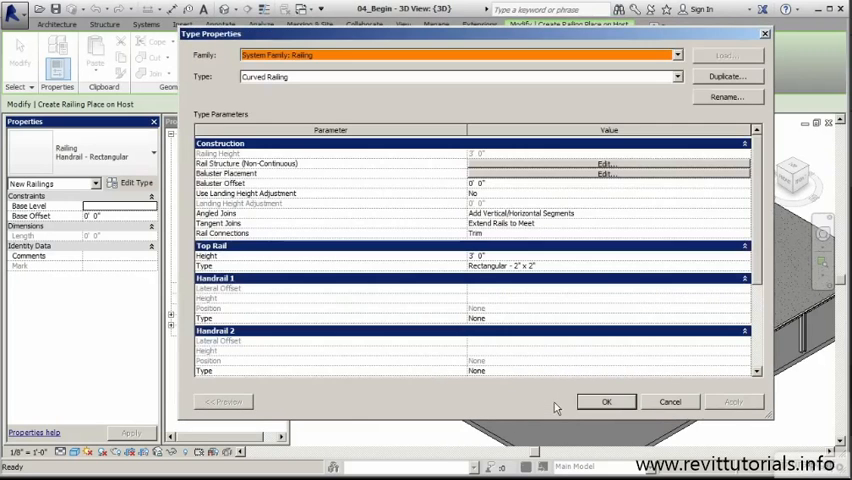
Accept the type properties and place the Curved Railing on the stair, viewing the newel post.
click(606, 400)
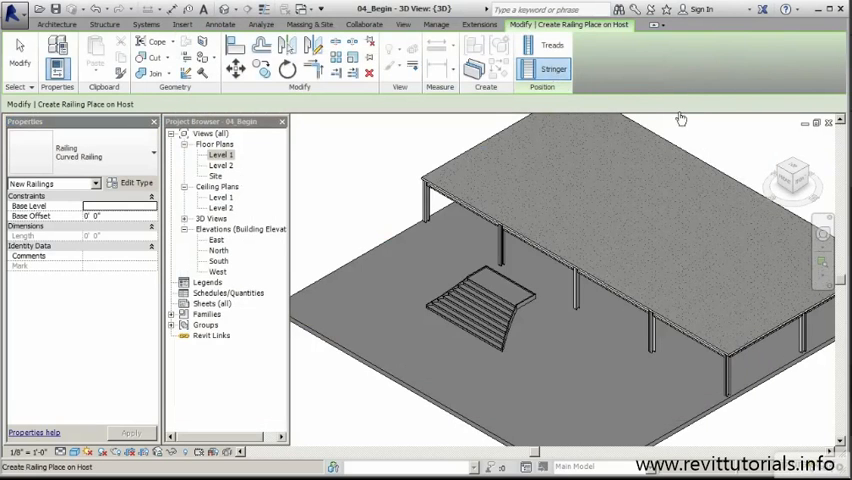
mouse_move(684, 236)
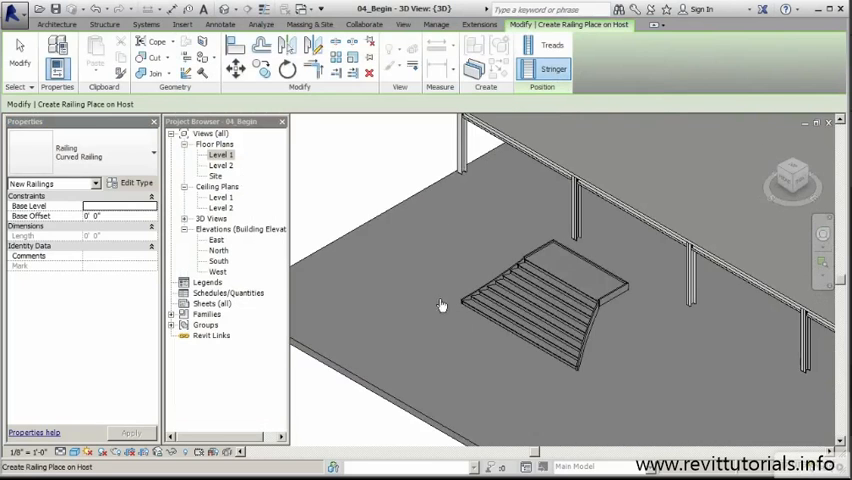
click(564, 274)
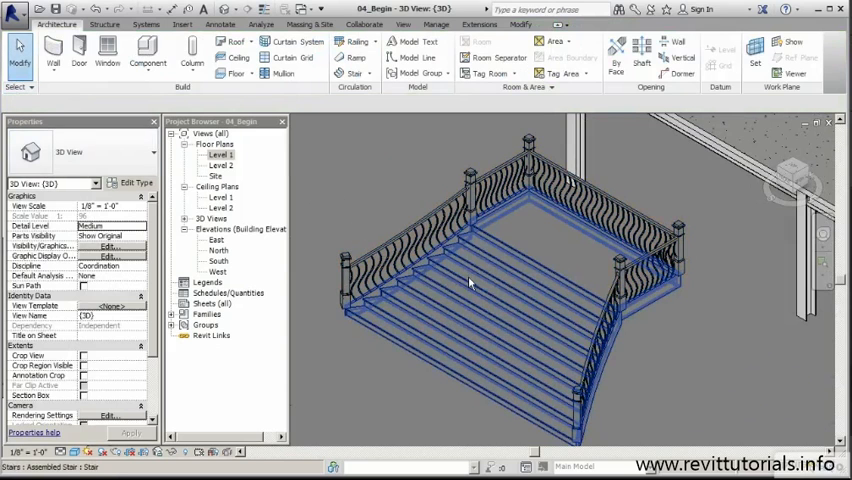
drag(480, 284, 460, 264)
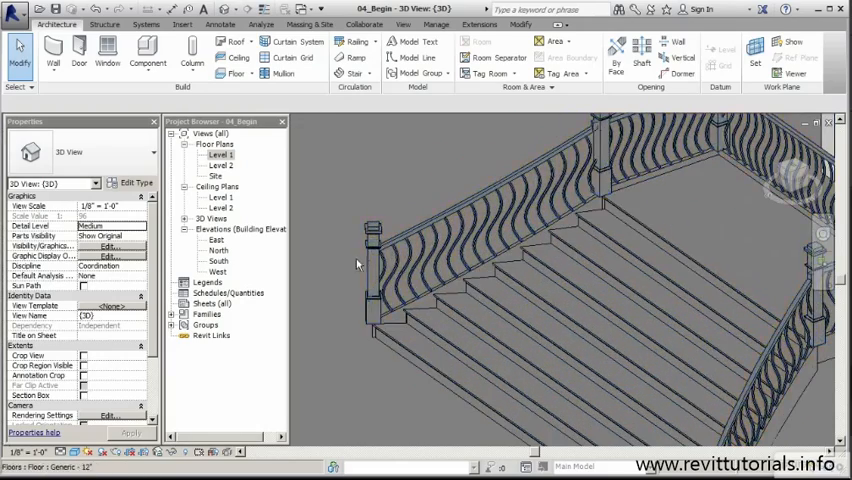
mouse_move(364, 256)
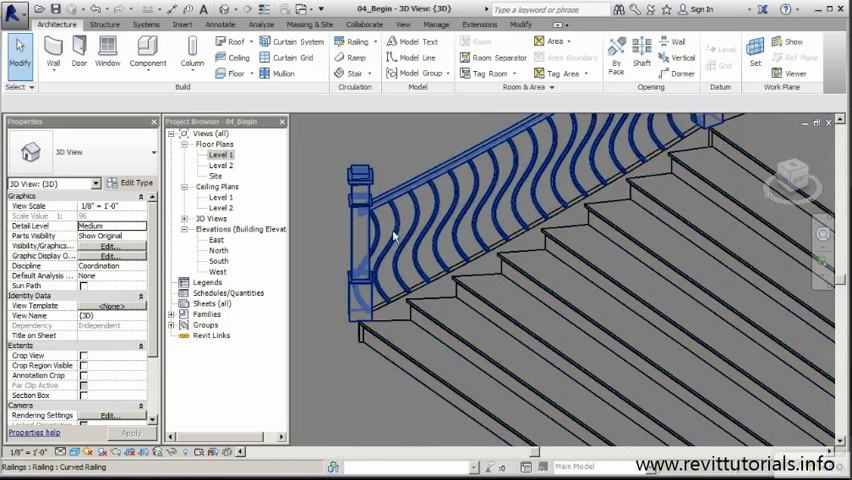
mouse_move(396, 204)
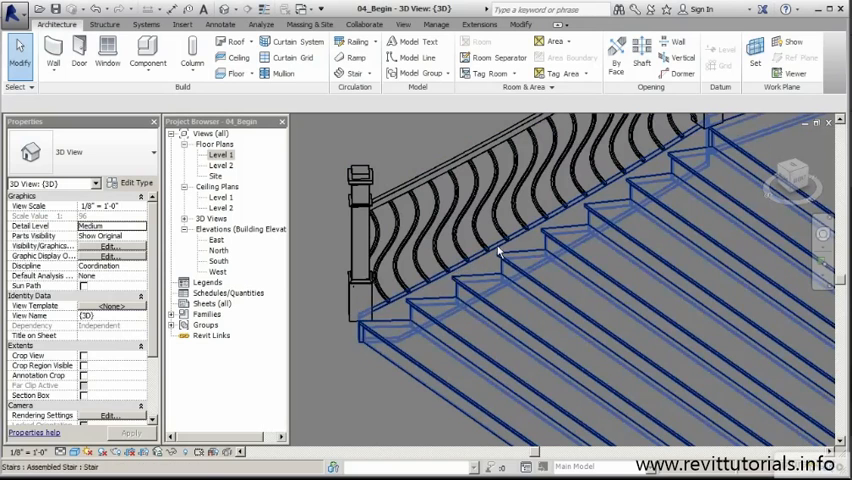
mouse_move(470, 300)
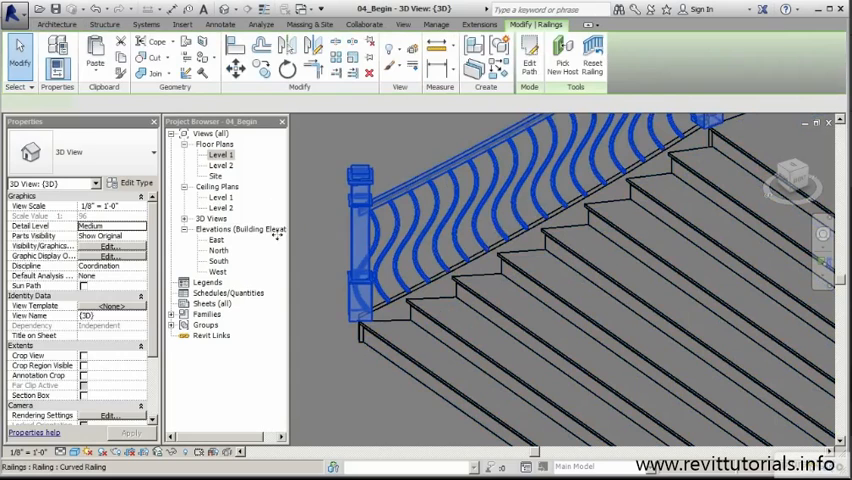
Insert a new rail in the rail structure and name it 'bottom rail'.
click(132, 184)
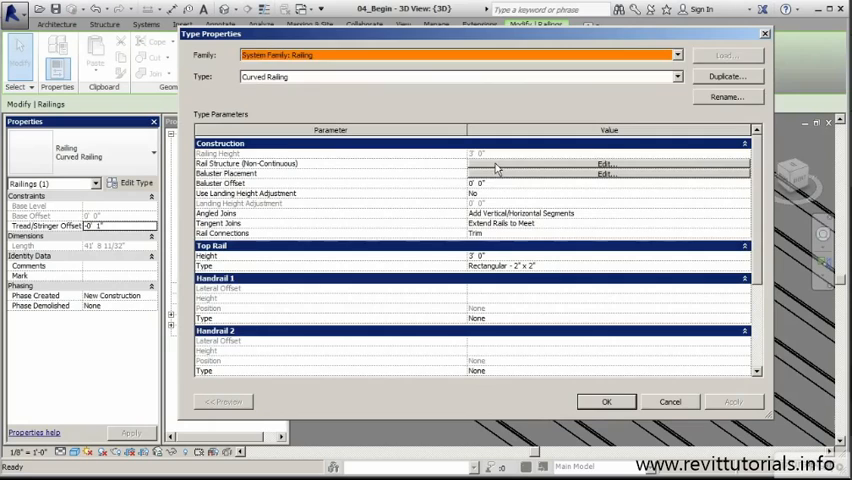
click(606, 164)
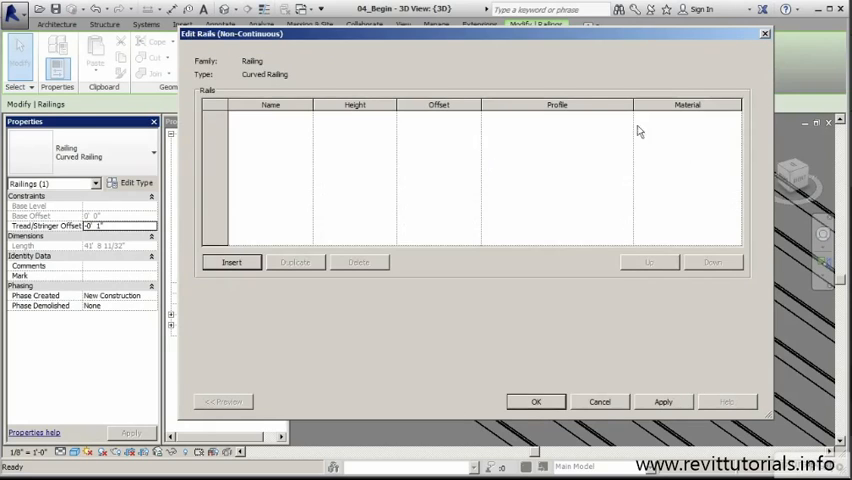
mouse_move(208, 272)
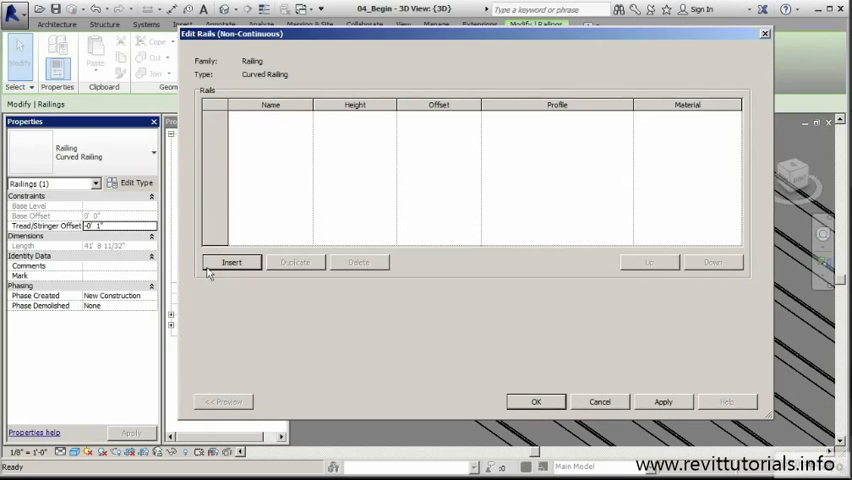
click(232, 262)
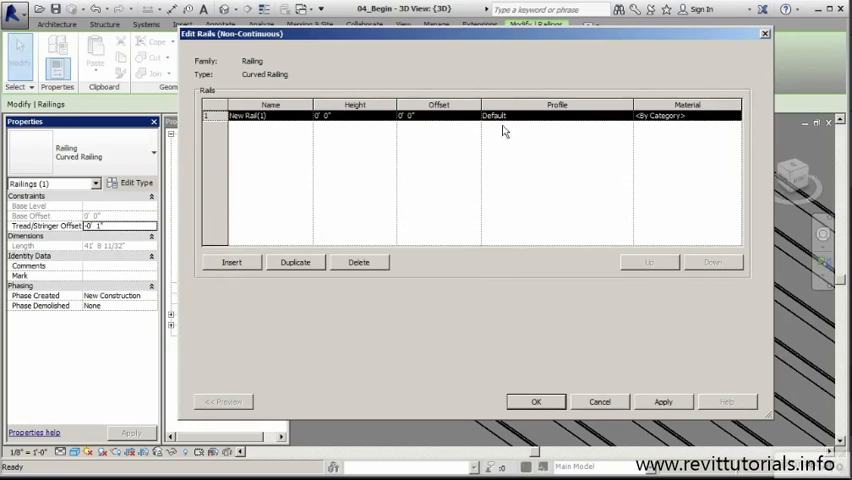
double_click(260, 116)
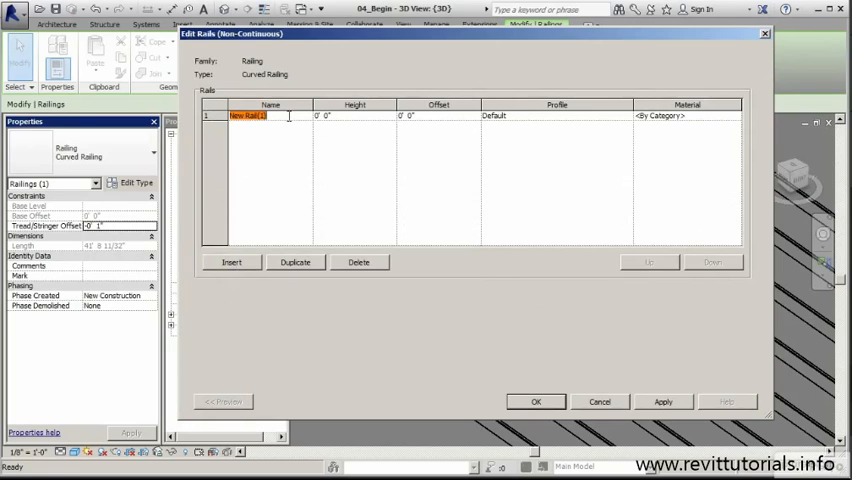
text(bot)
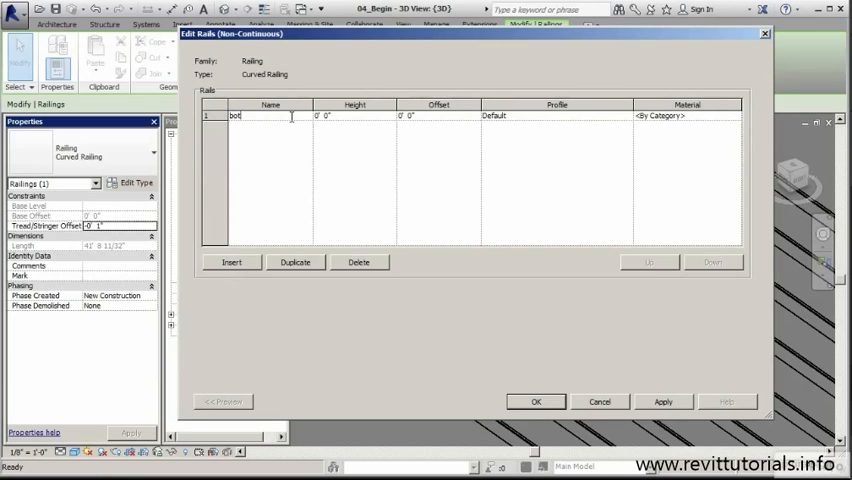
text(tom rail)
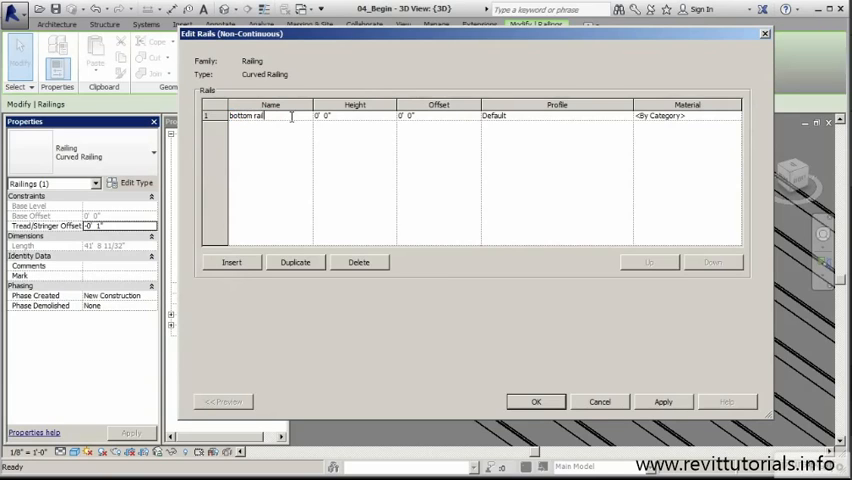
Set the bottom rail's height to 0' 4".
click(322, 116)
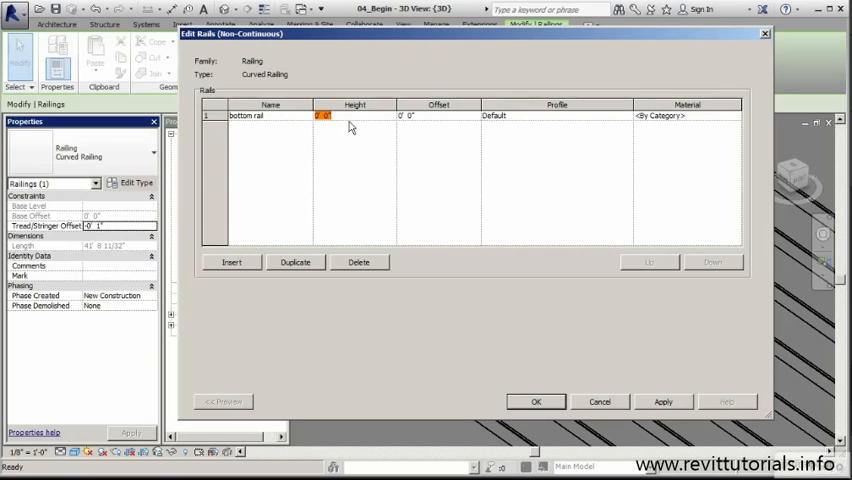
text(4)
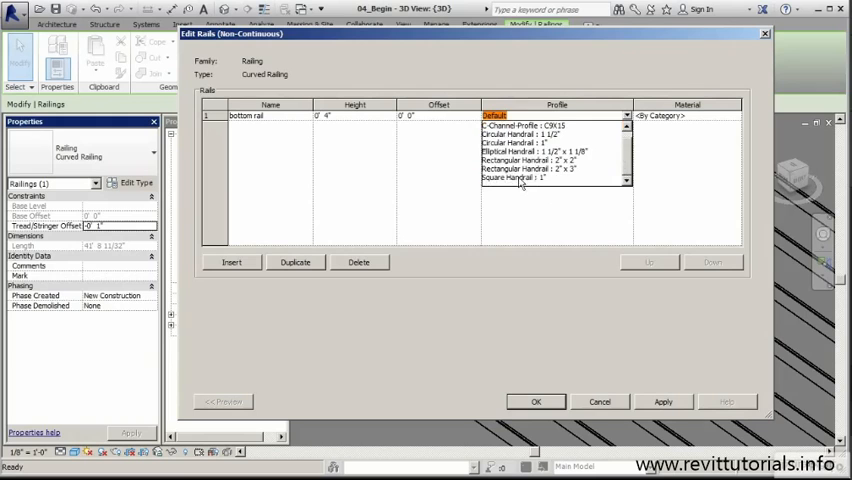
Give the bottom rail the Square Handrail : 1" profile and Steel material.
click(520, 180)
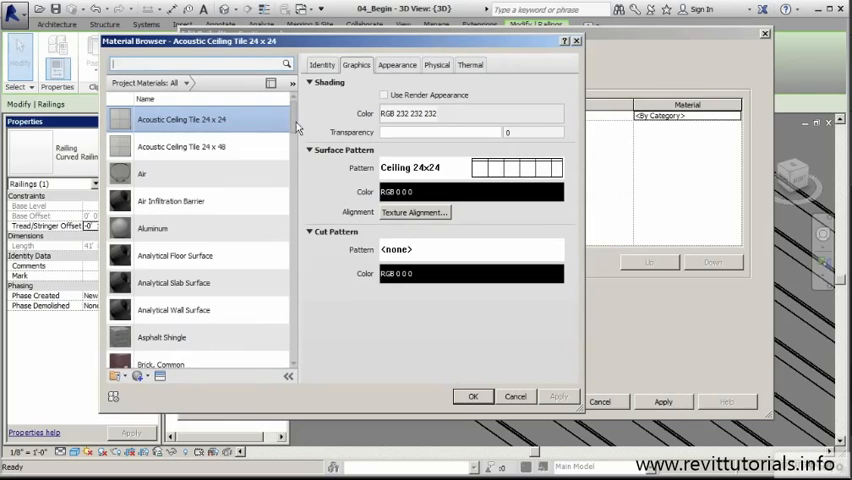
scroll(down, 3)
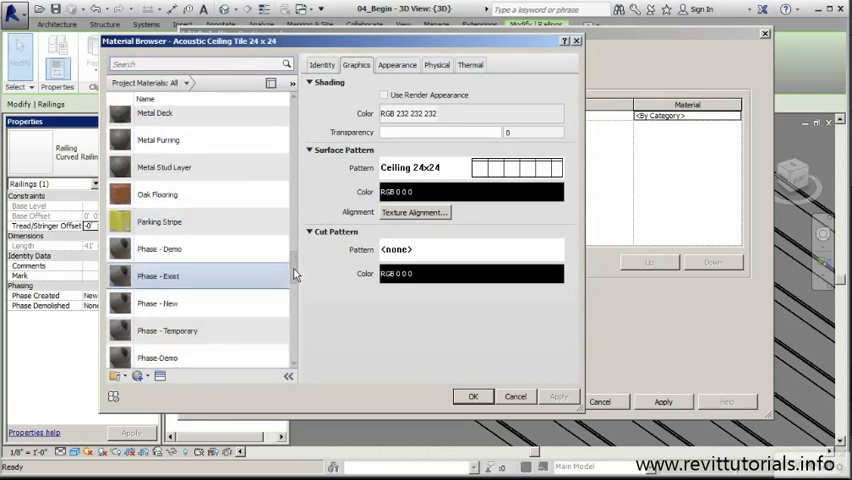
scroll(down, 3)
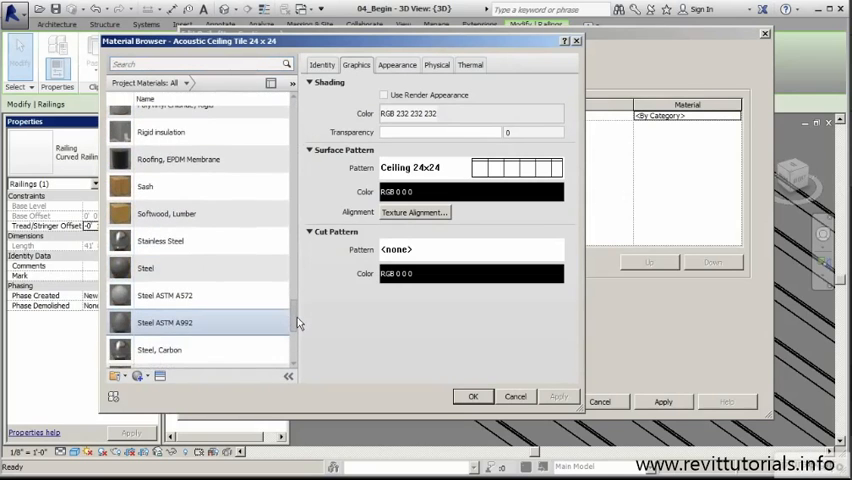
click(144, 256)
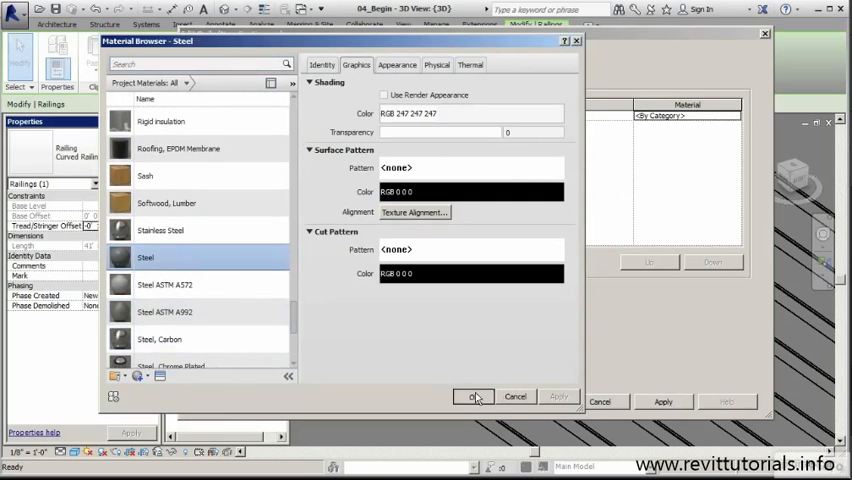
click(474, 396)
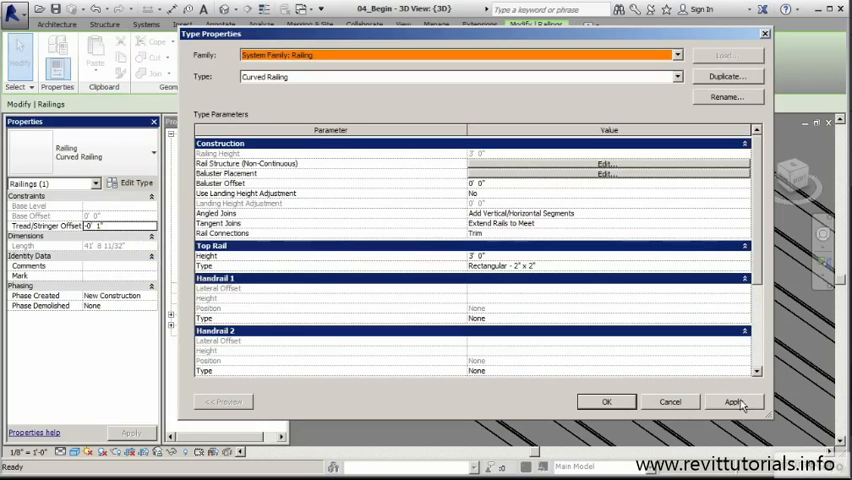
Confirm the type properties to show the steel bottom rail in 3D, then reopen Edit Type.
click(606, 400)
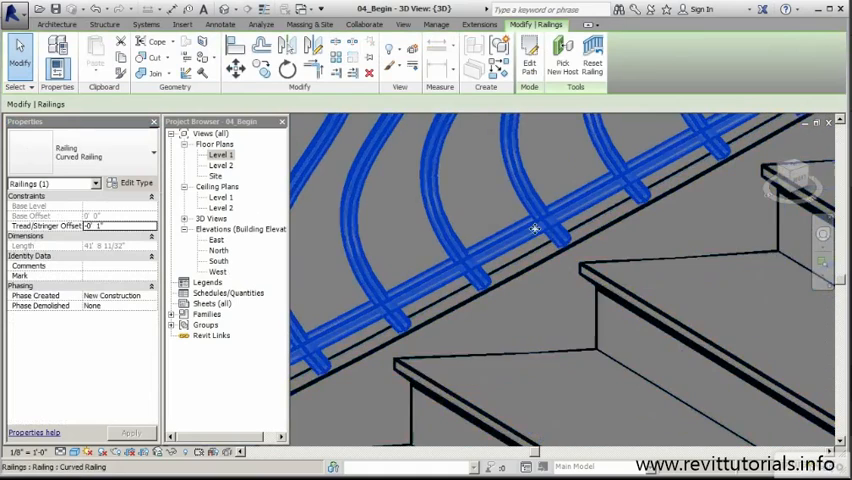
click(136, 184)
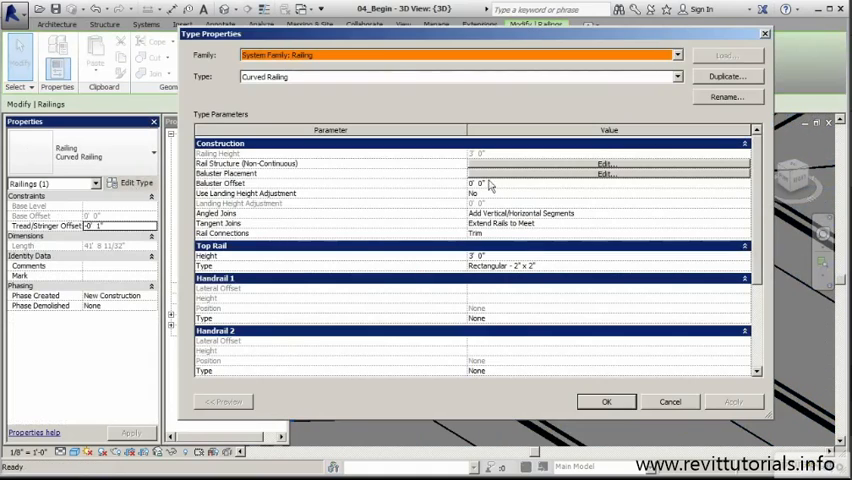
Change the bottom rail height to 0' 3", apply it and confirm the rail structure.
click(606, 164)
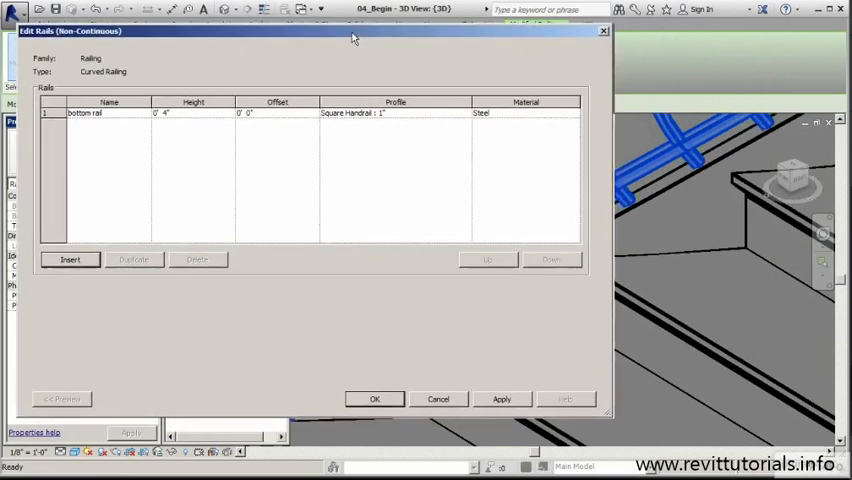
drag(352, 36, 370, 30)
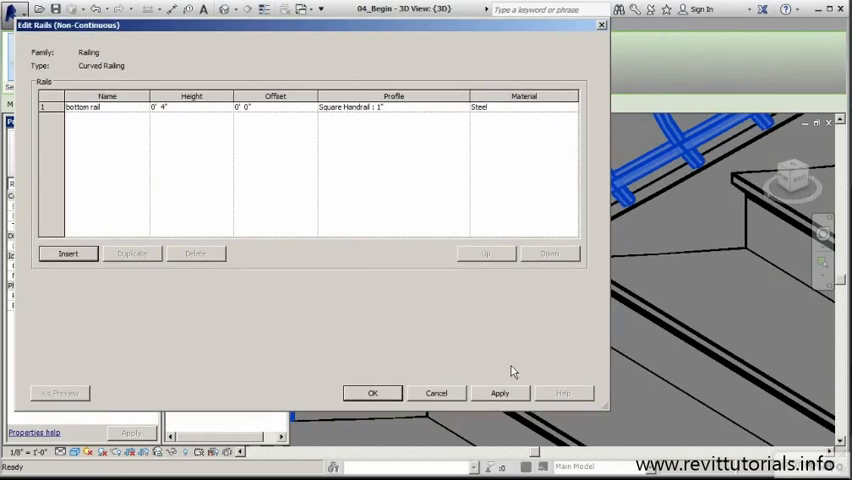
mouse_move(668, 172)
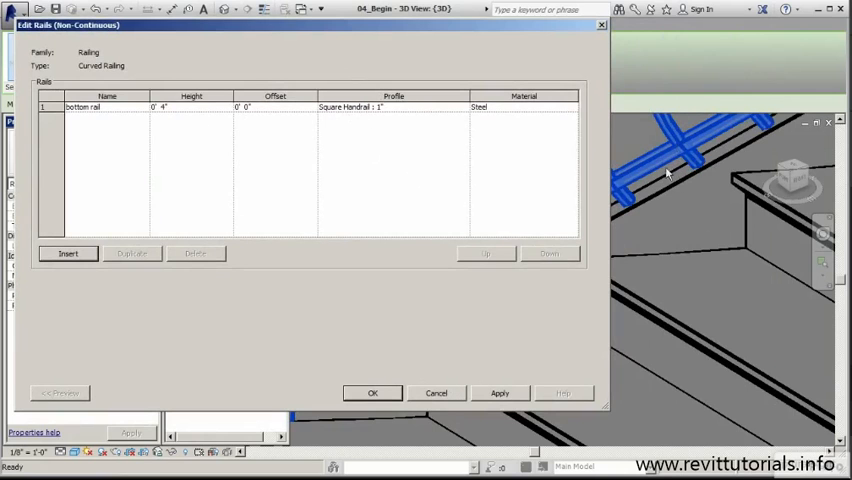
mouse_move(672, 168)
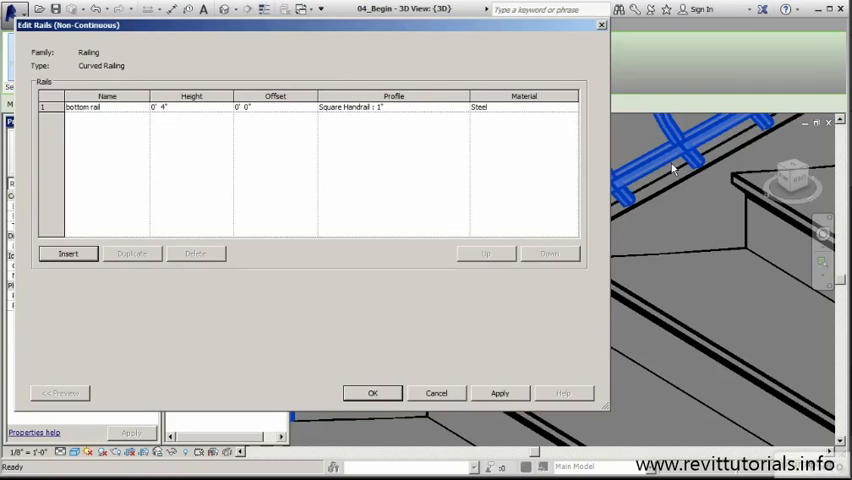
mouse_move(692, 150)
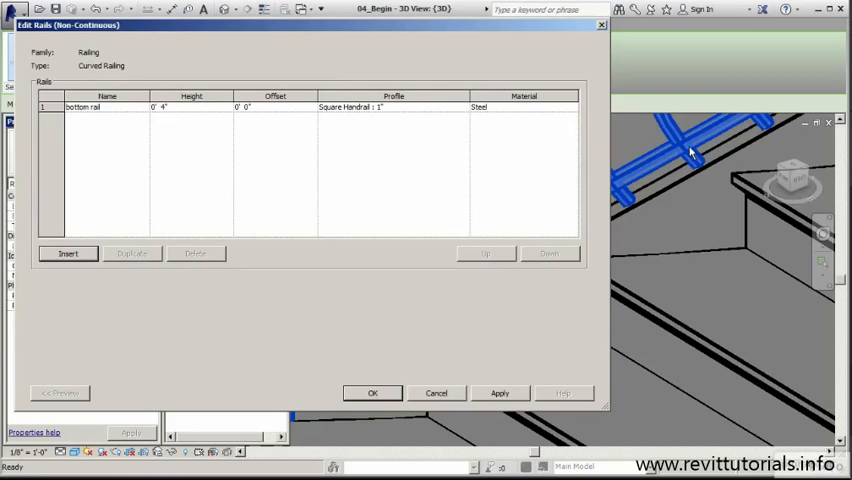
mouse_move(680, 184)
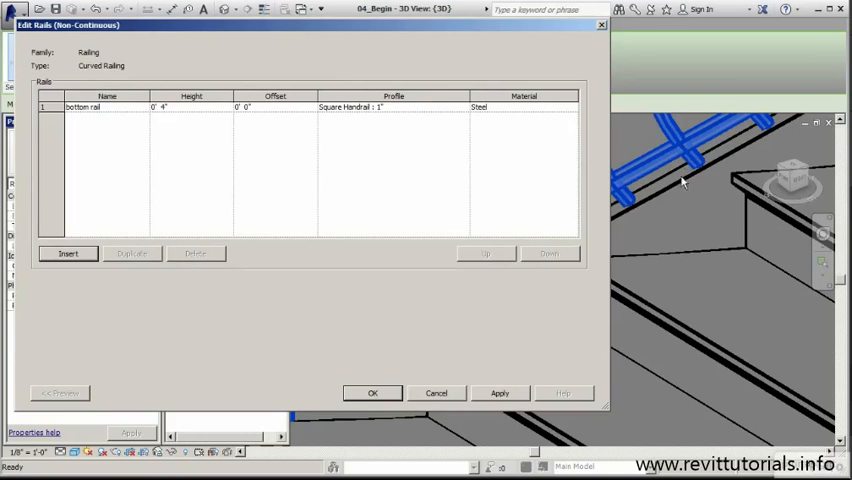
click(190, 108)
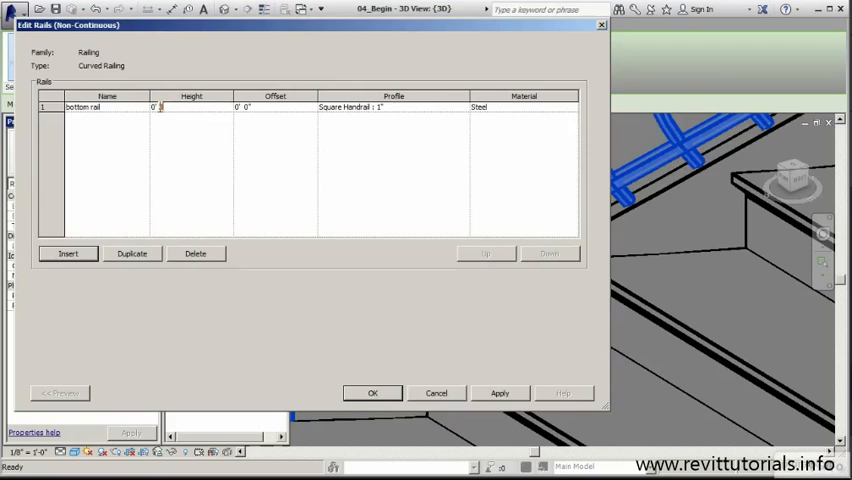
text(3)
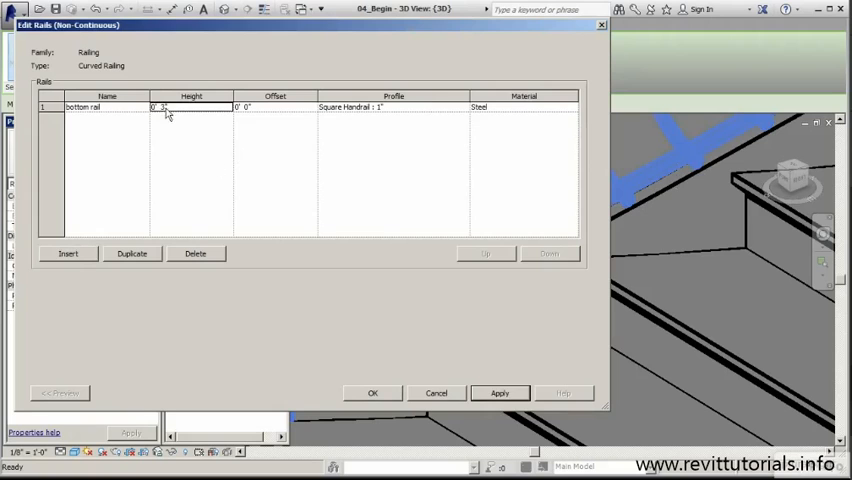
click(190, 108)
text(2)
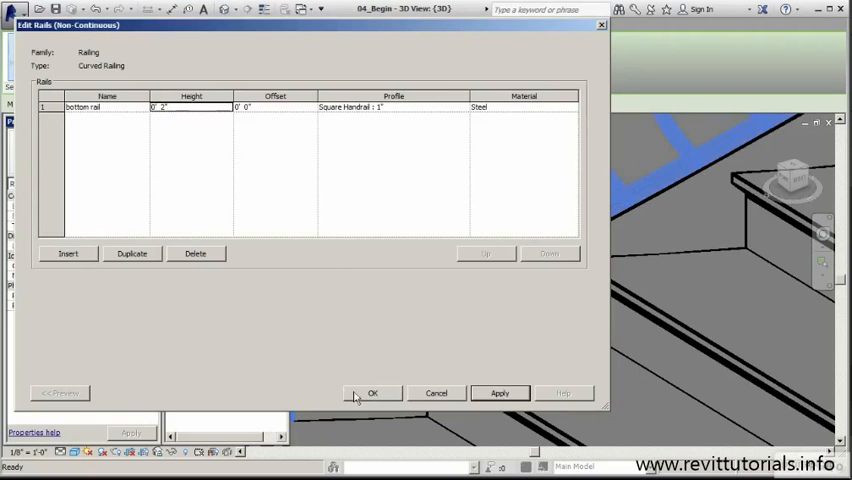
click(372, 392)
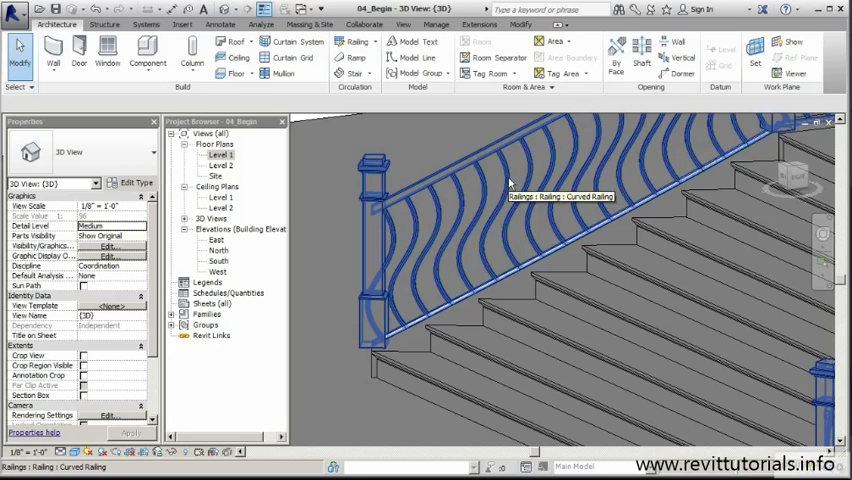
mouse_move(502, 160)
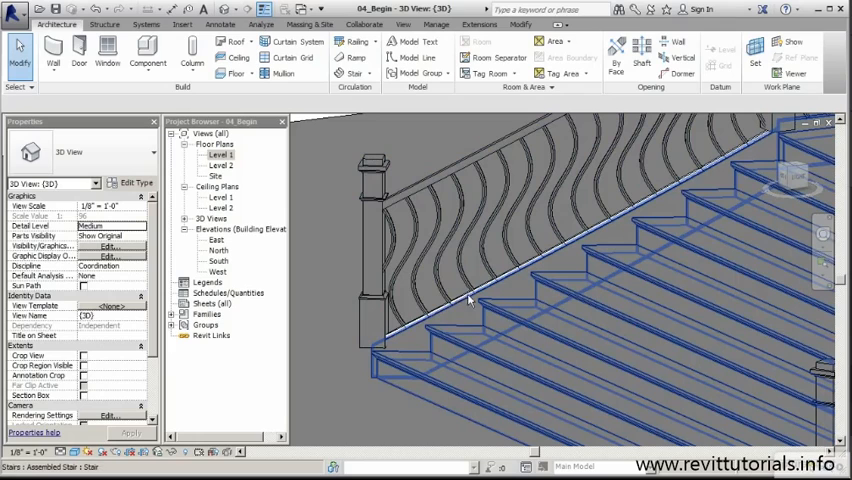
mouse_move(464, 320)
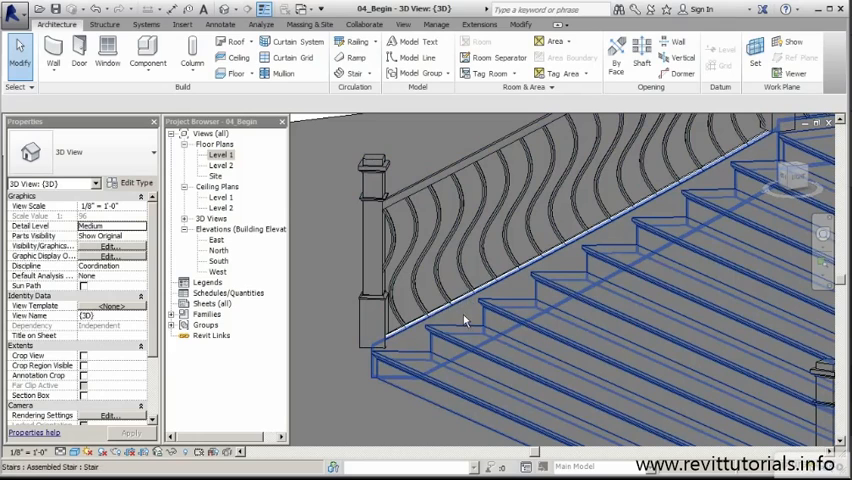